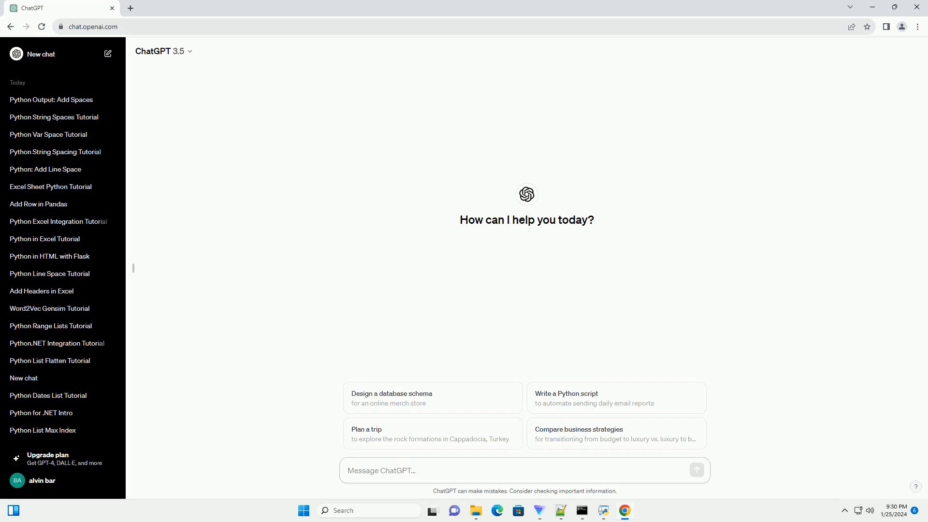
- Send ChatGPT a request for a Python spacing tutorial with code examples
left_click(415, 471)
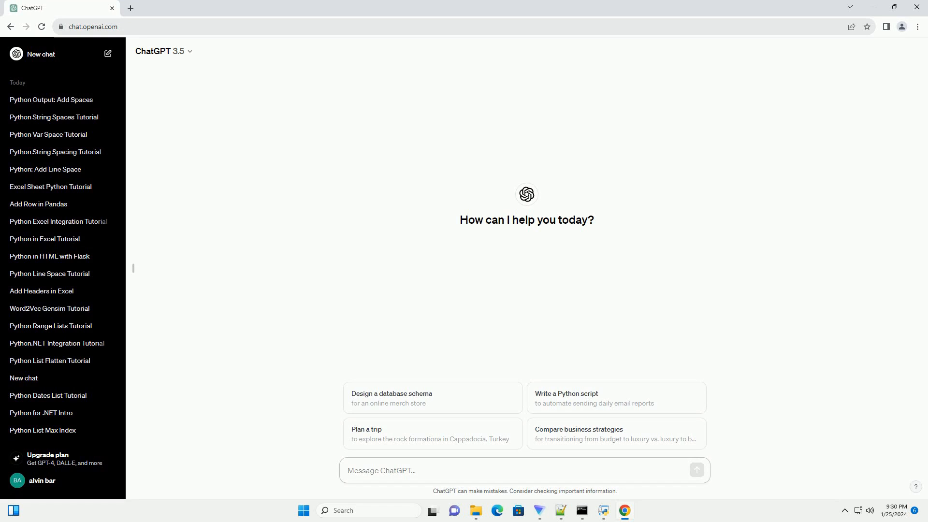
left_click(521, 471)
type("write an informative tutorial about how to add space in python with code example")
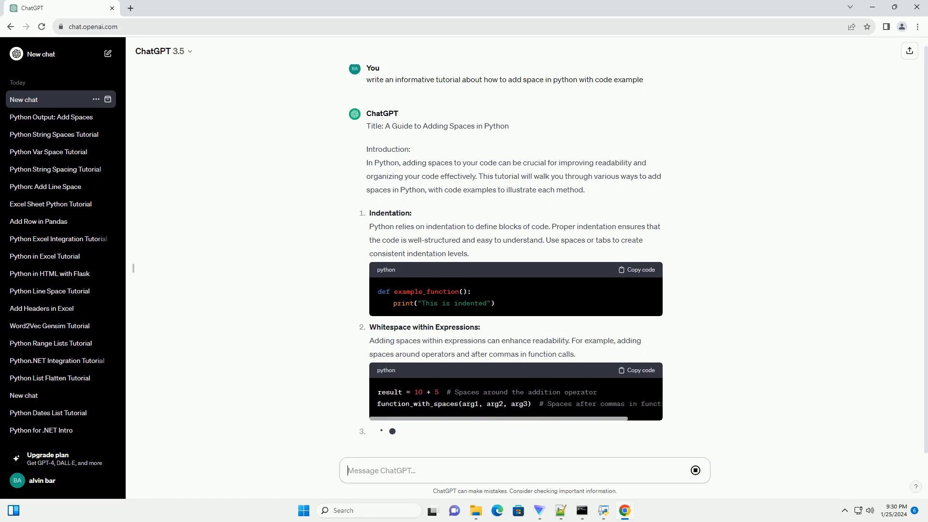
- Scroll through the generating answer as it reaches seven spacing techniques and a conclusion
scroll("down", 3)
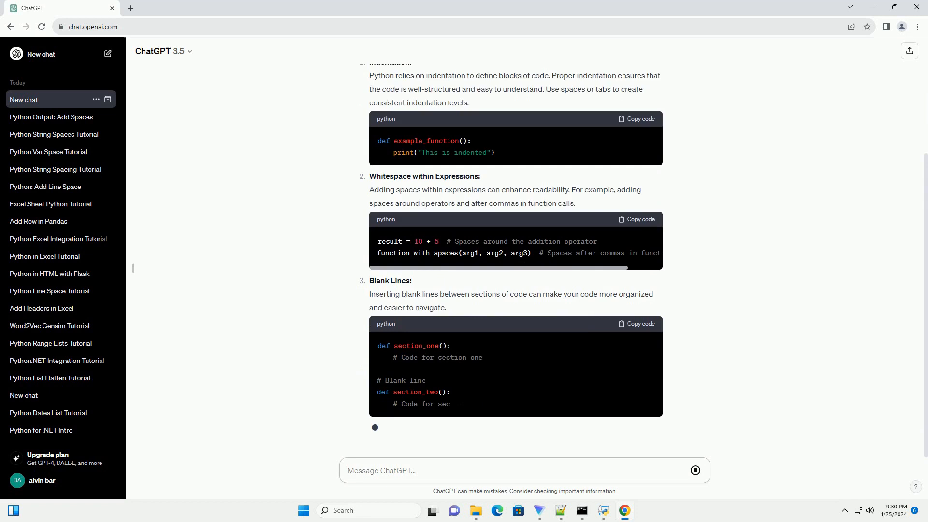
scroll("down", 3)
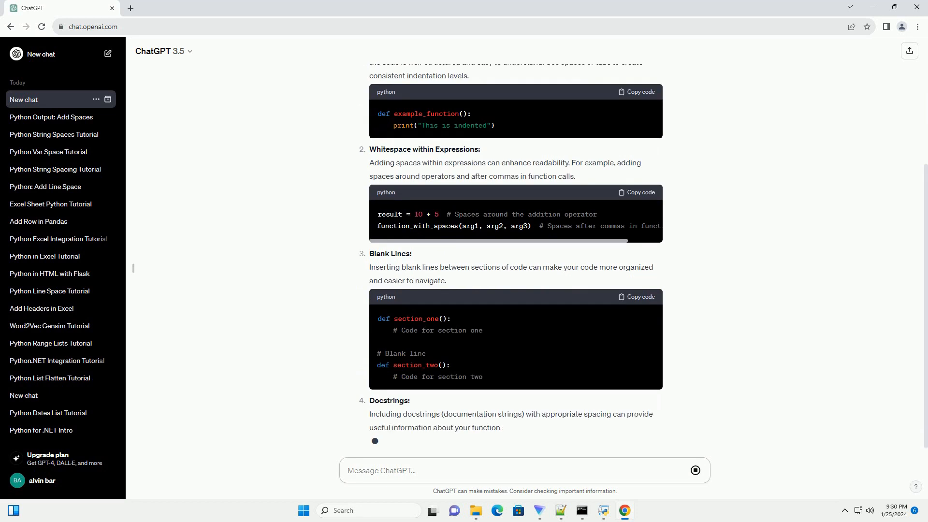
scroll("down", 3)
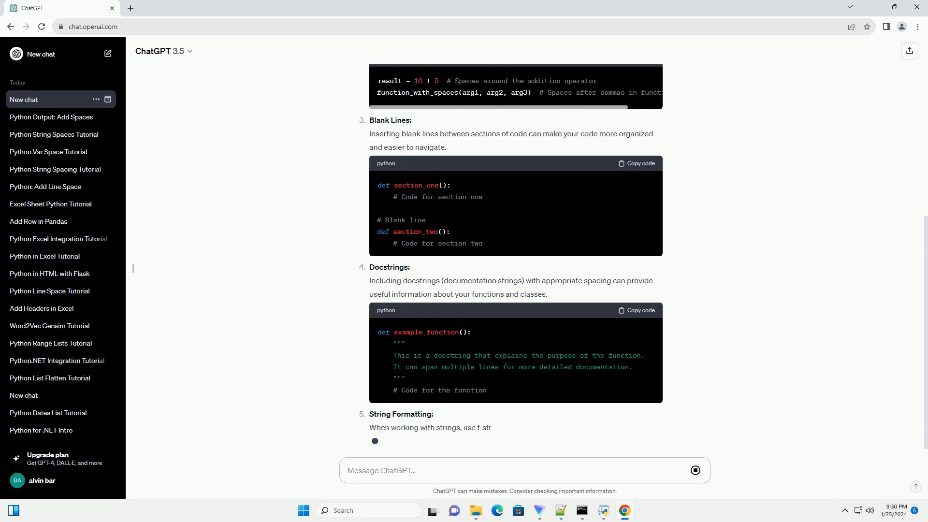
scroll("down", 3)
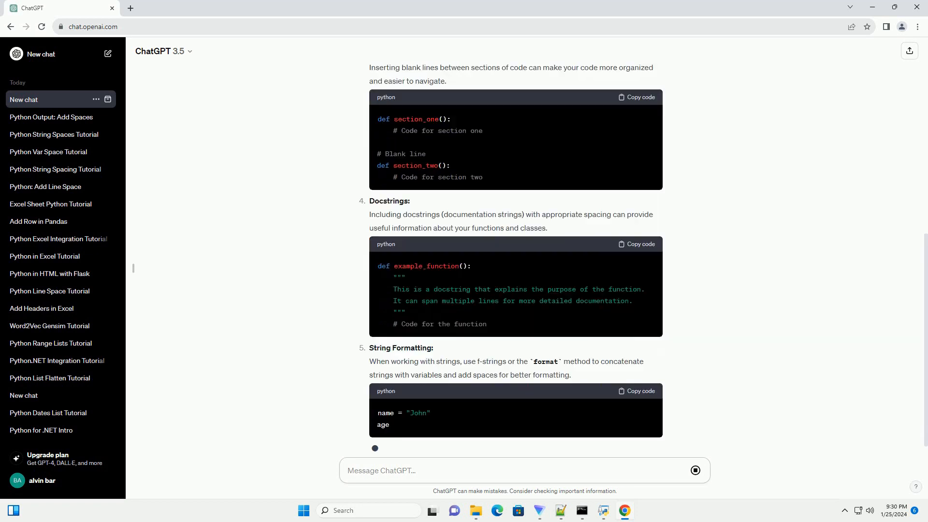
scroll("down", 3)
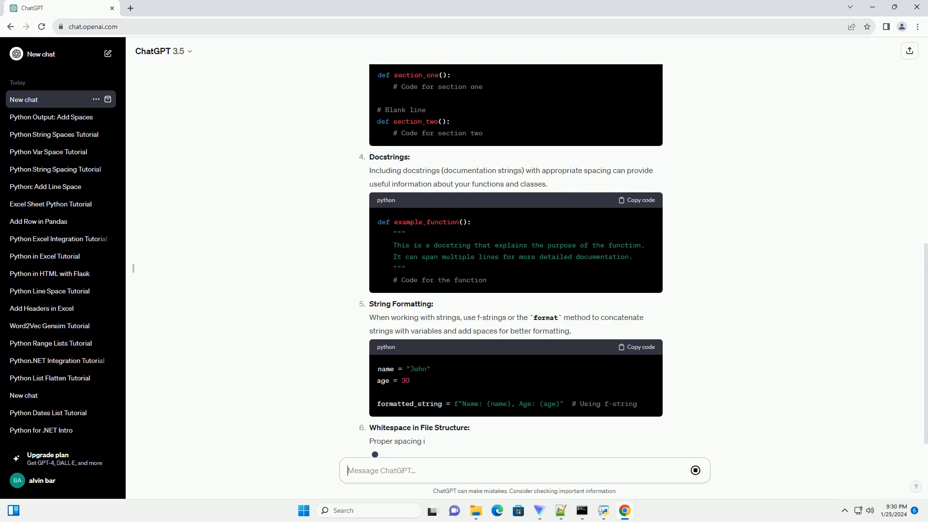
scroll("down", 3)
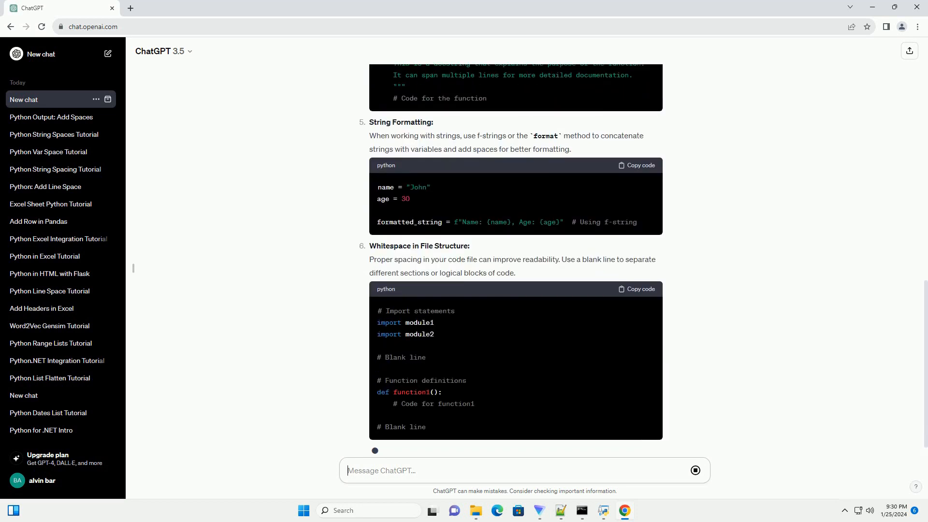
scroll("down", 3)
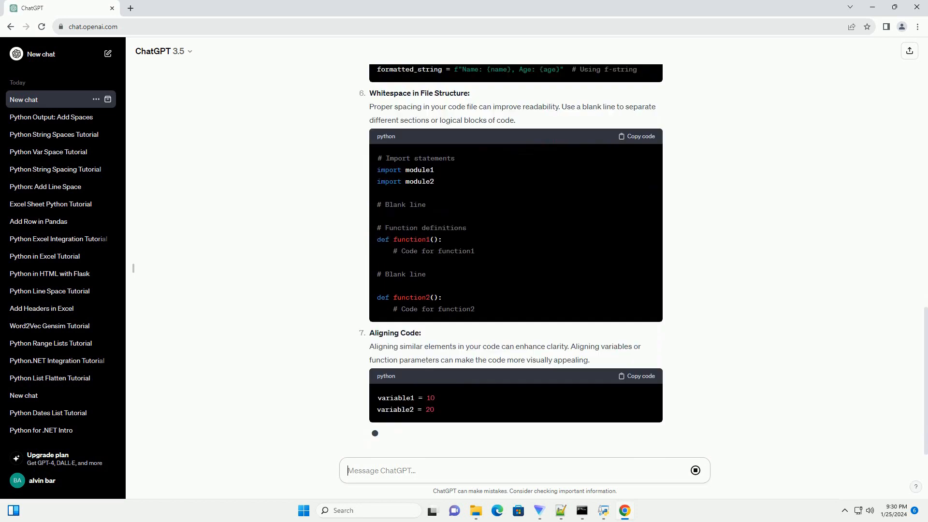
scroll("down", 3)
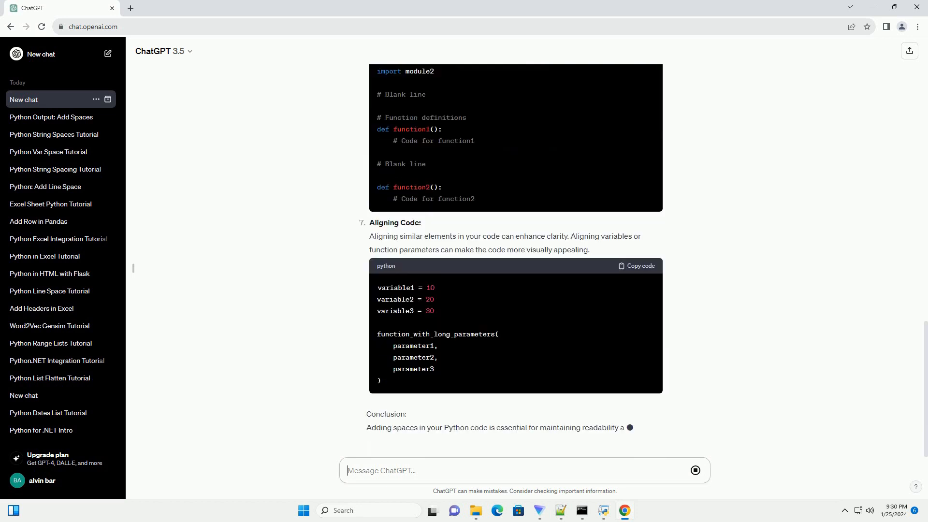